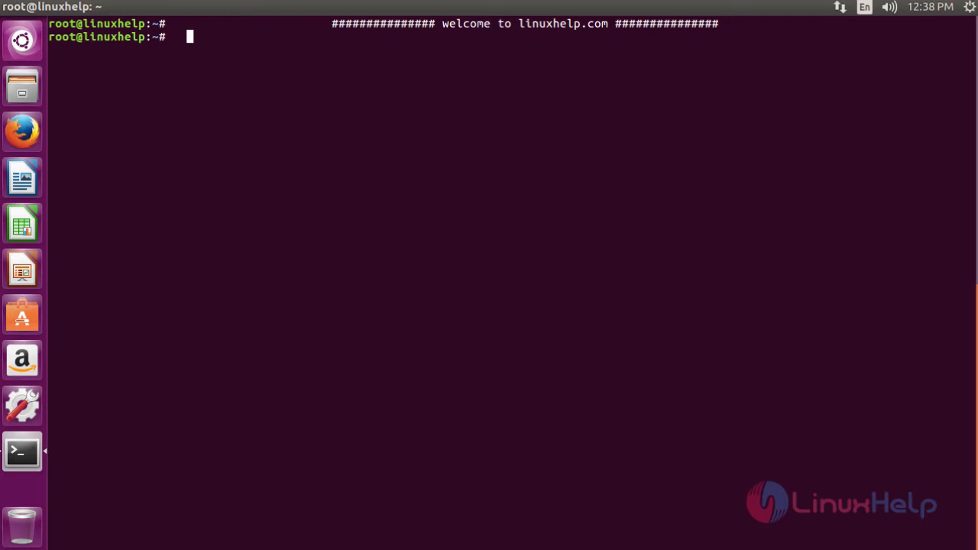
Install python3-setuptools, python3-pyqt5 and python3-pip via apt-get, answering y to proceed.
text(apt-get install python3-setuptools python3-pyqt5 python3-pip)
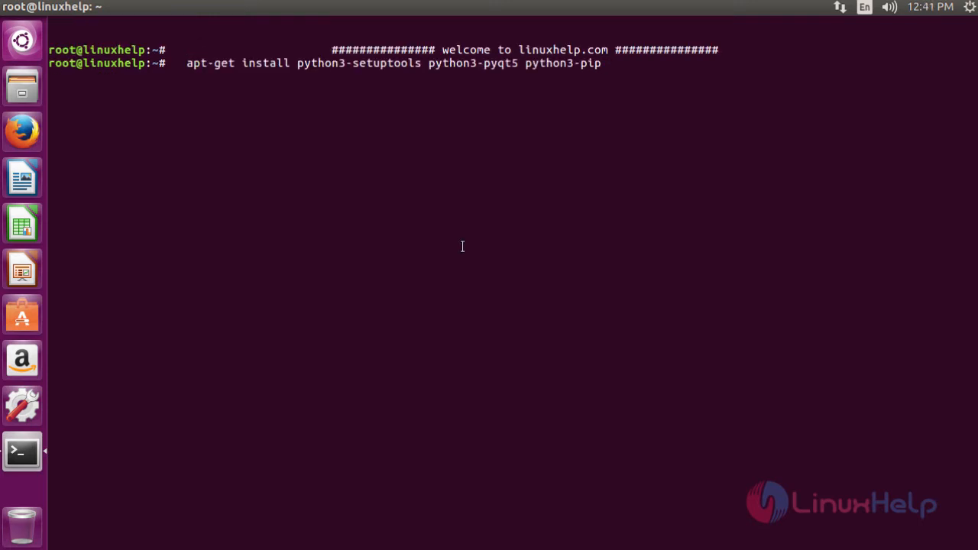
key(Return)
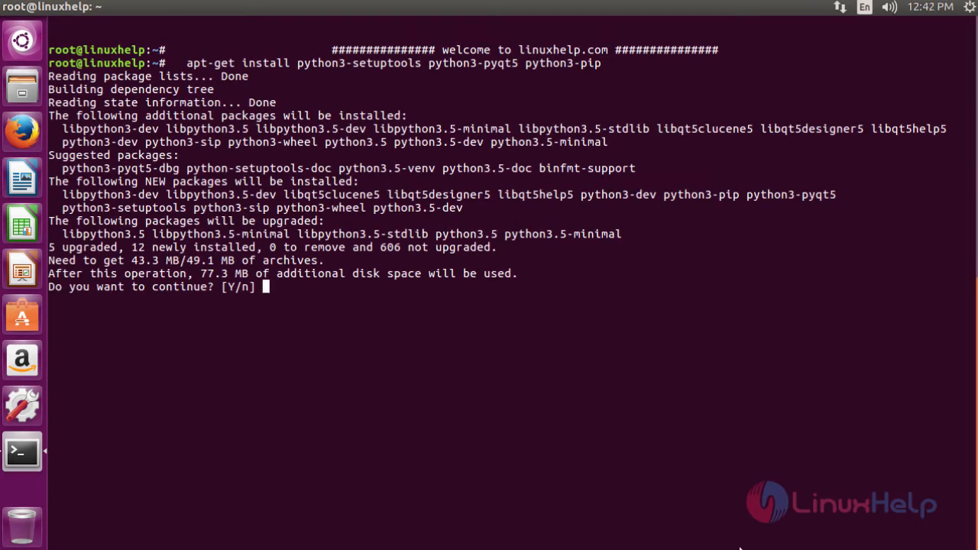
text(y)
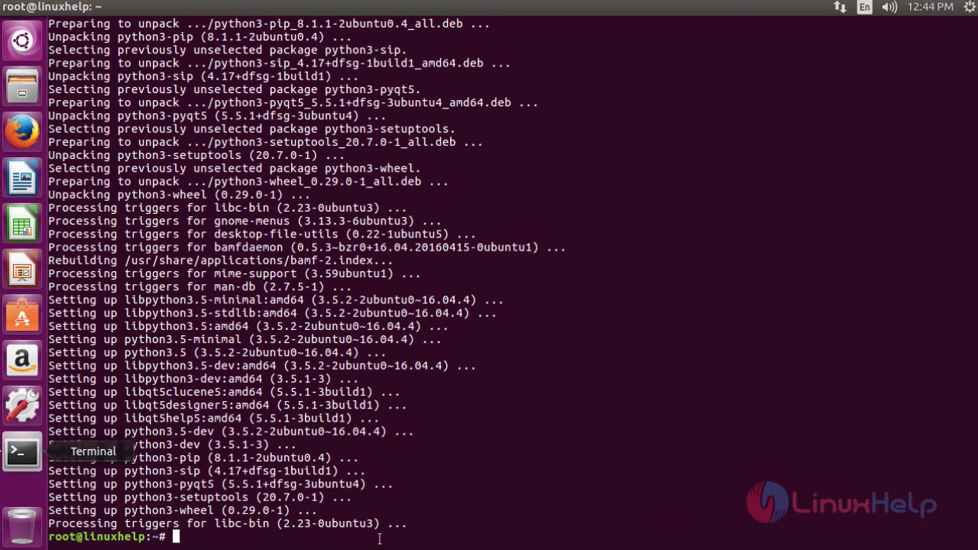
Install Electrum 3.0.6 with pip3 from download.electrum.org's Electrum-3.0.6.tar.gz.
text(pip3 install https://download.electrum.org/3.0.6/Electrum-3.0.6.tar.gz)
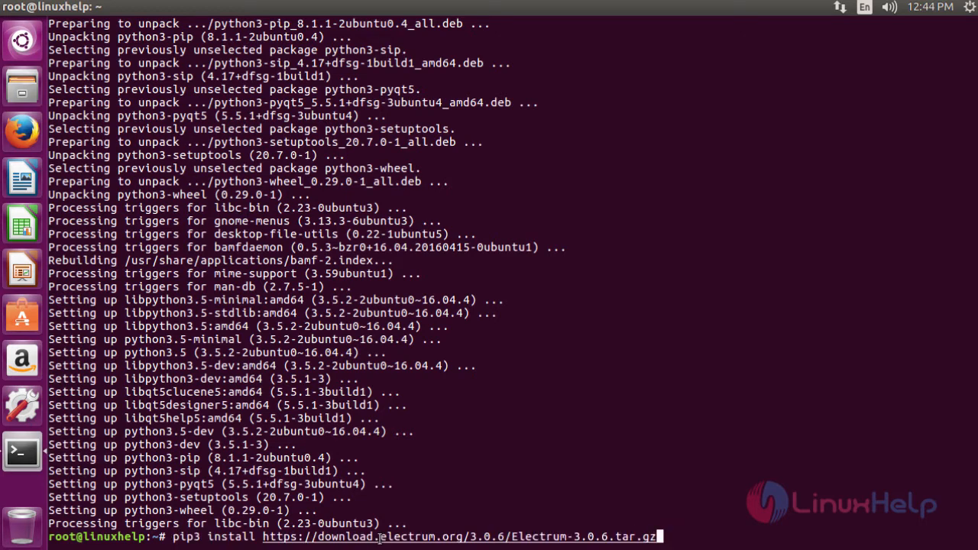
key(Return)
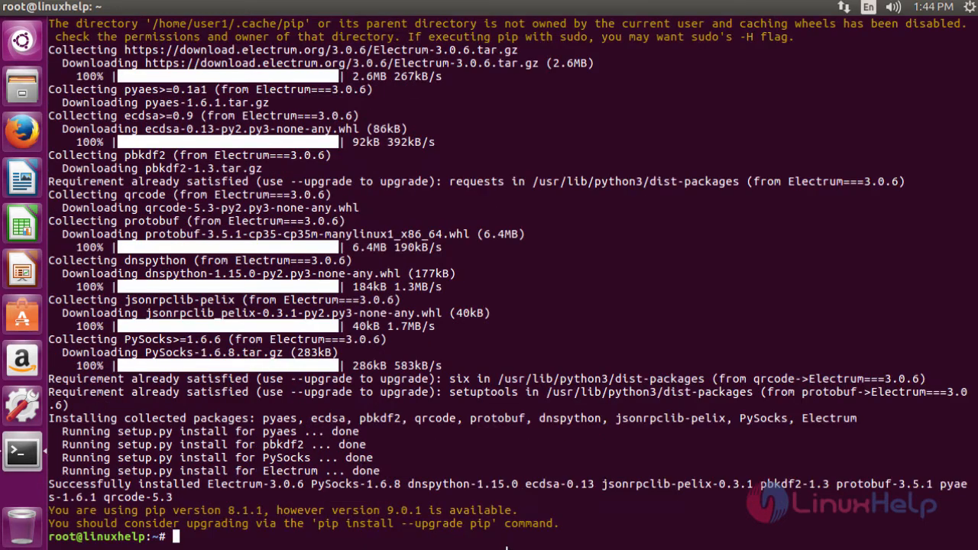
mouse_move(506, 543)
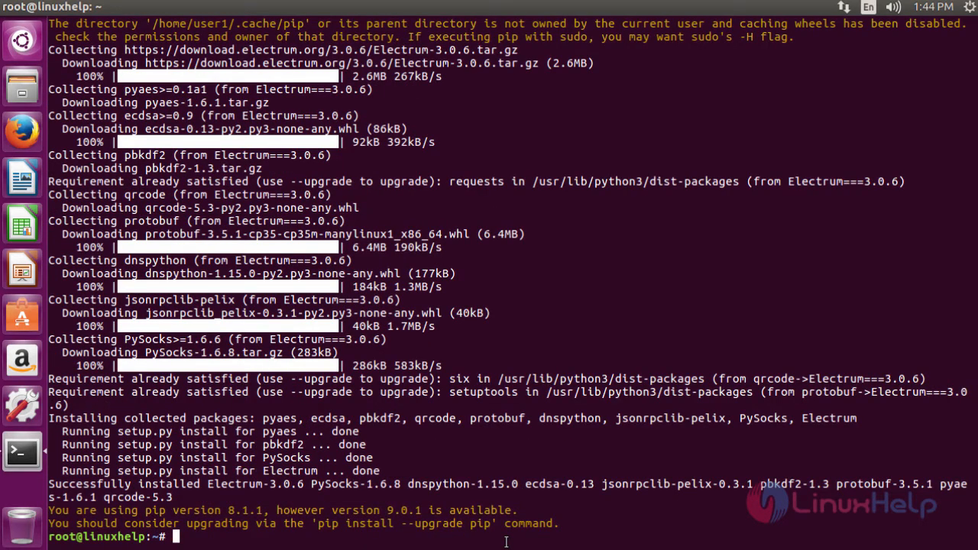
mouse_move(625, 535)
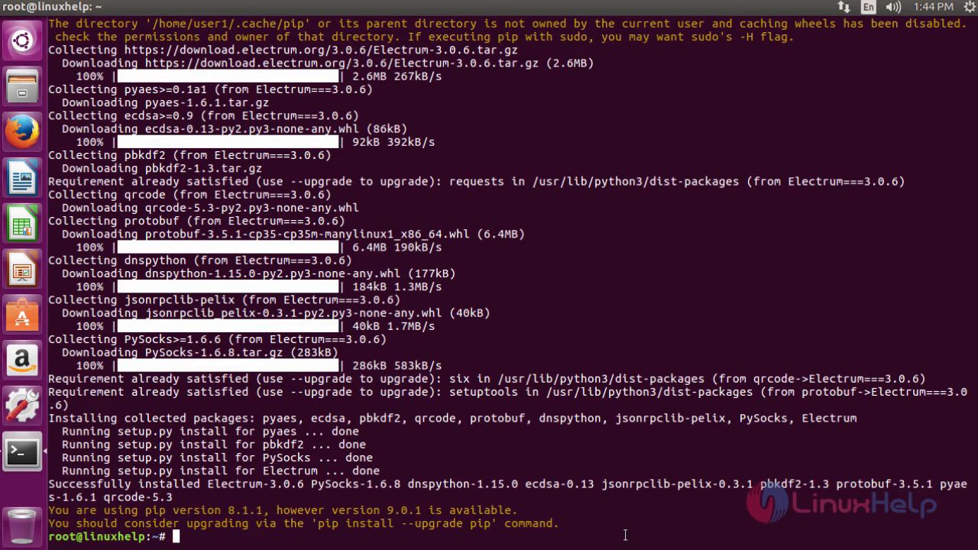
Launch Electrum Bitcoin Wallet by searching 'elect' in the Unity Dash.
click(21, 39)
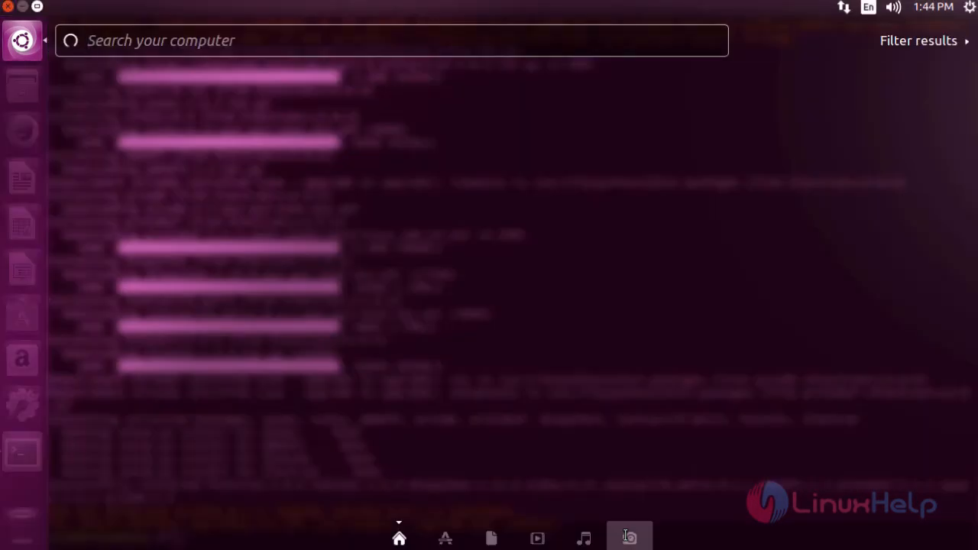
text(el)
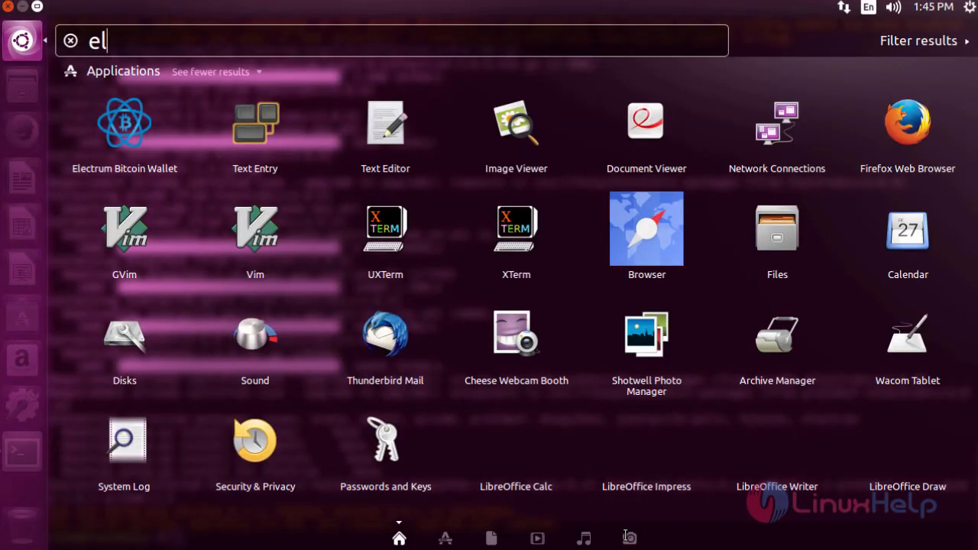
text(ect)
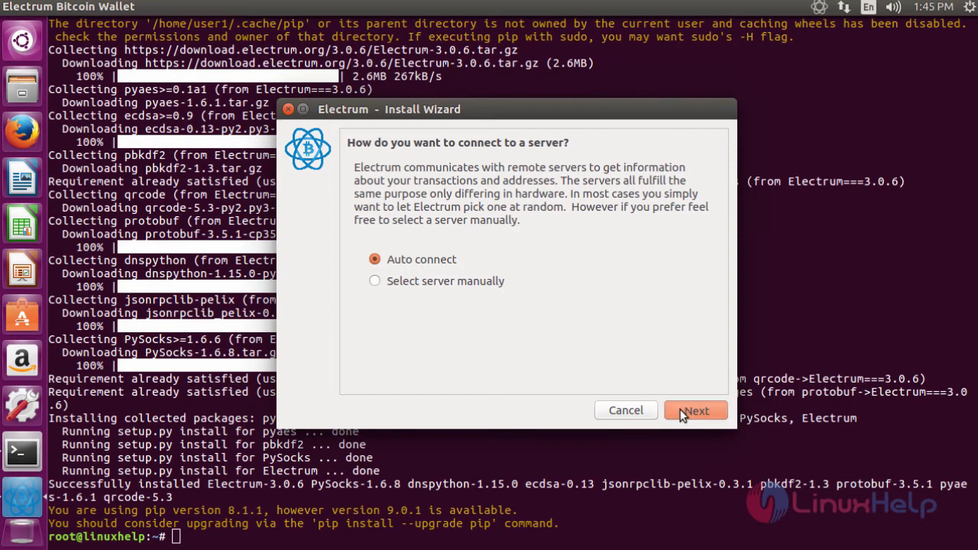
Accept automatic server connection, the default_wallet file and the Standard wallet type.
click(694, 410)
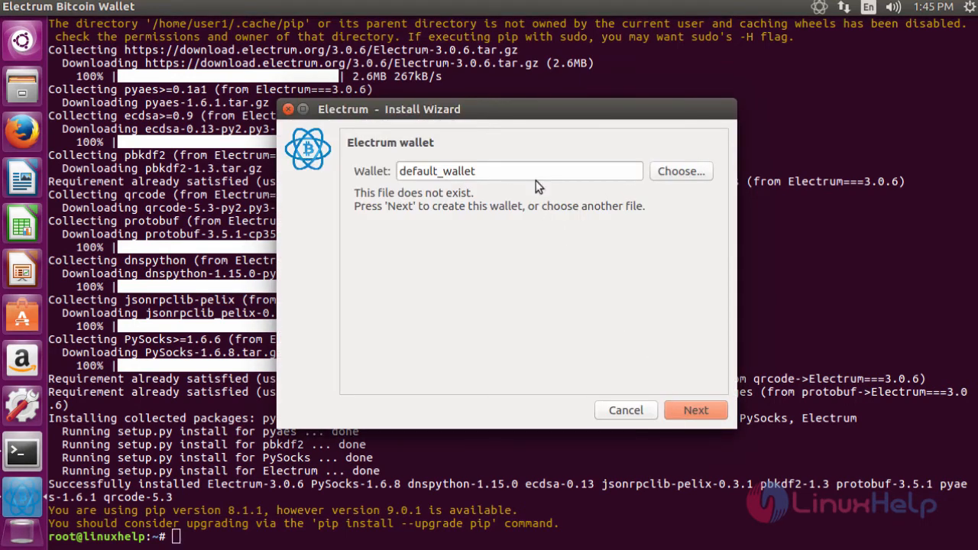
mouse_move(522, 171)
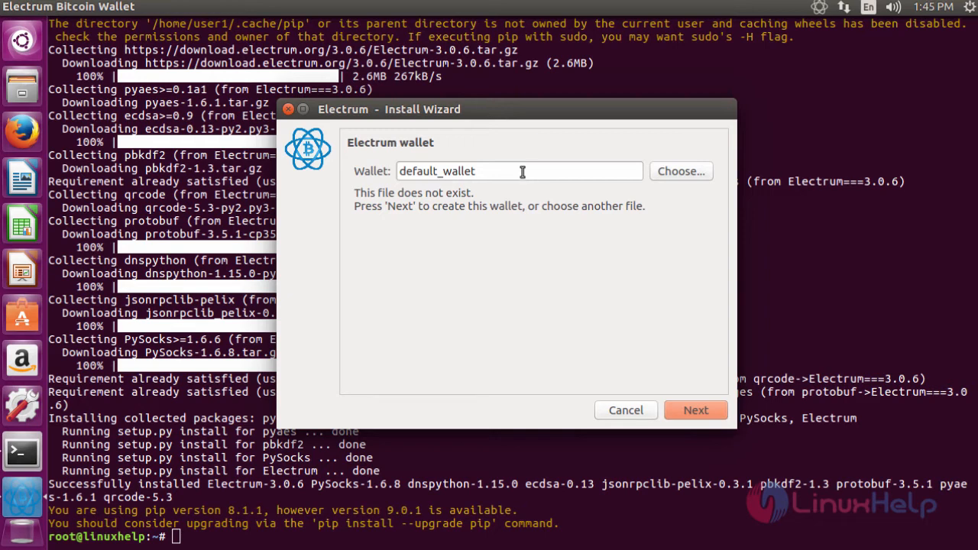
mouse_move(695, 410)
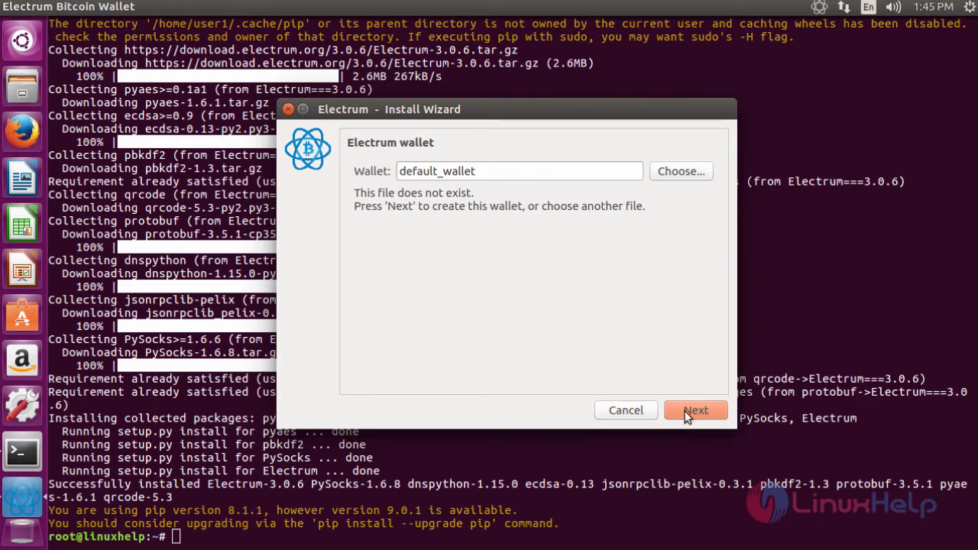
click(695, 409)
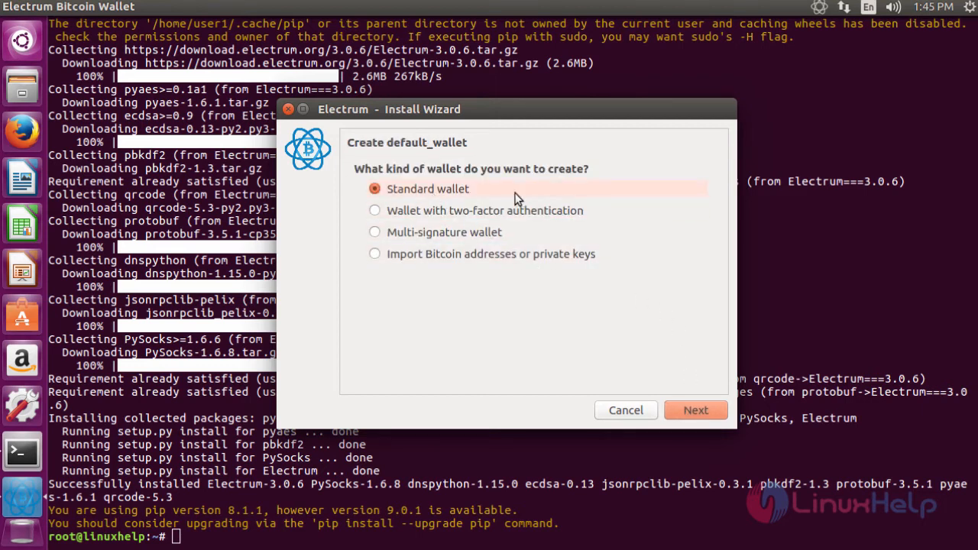
mouse_move(434, 295)
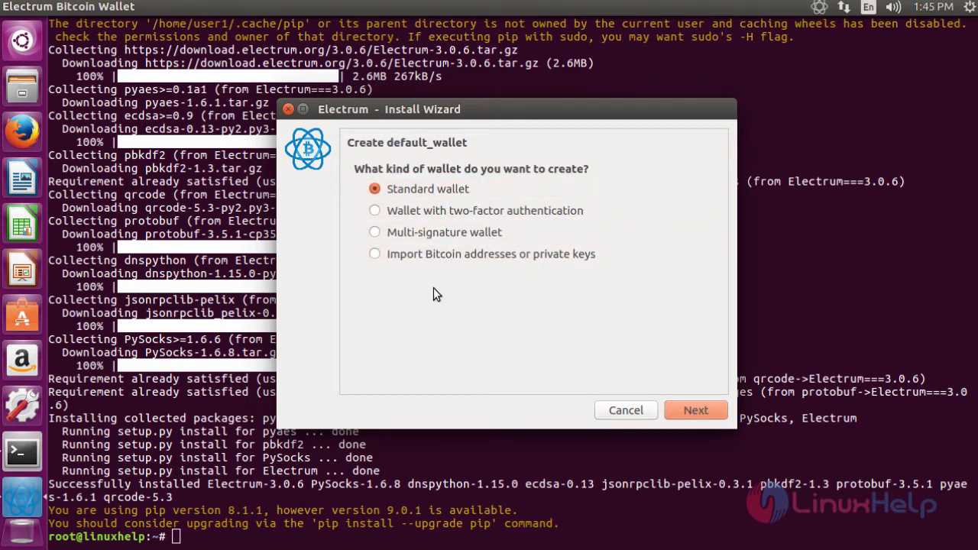
mouse_move(436, 216)
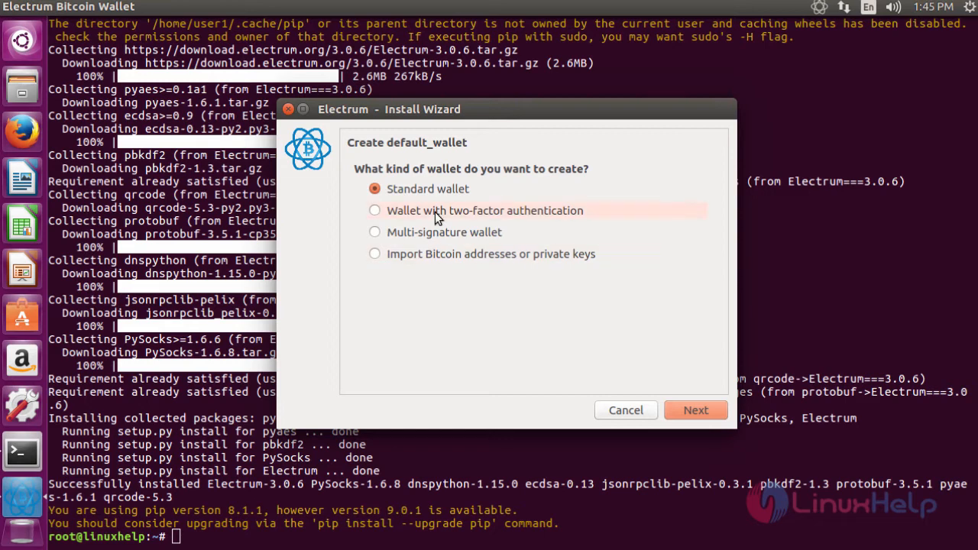
click(693, 410)
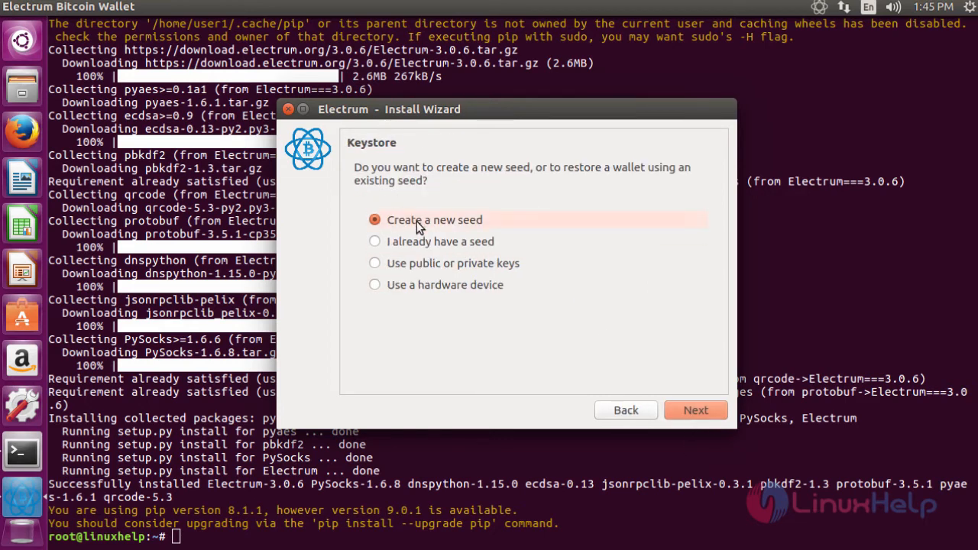
mouse_move(512, 229)
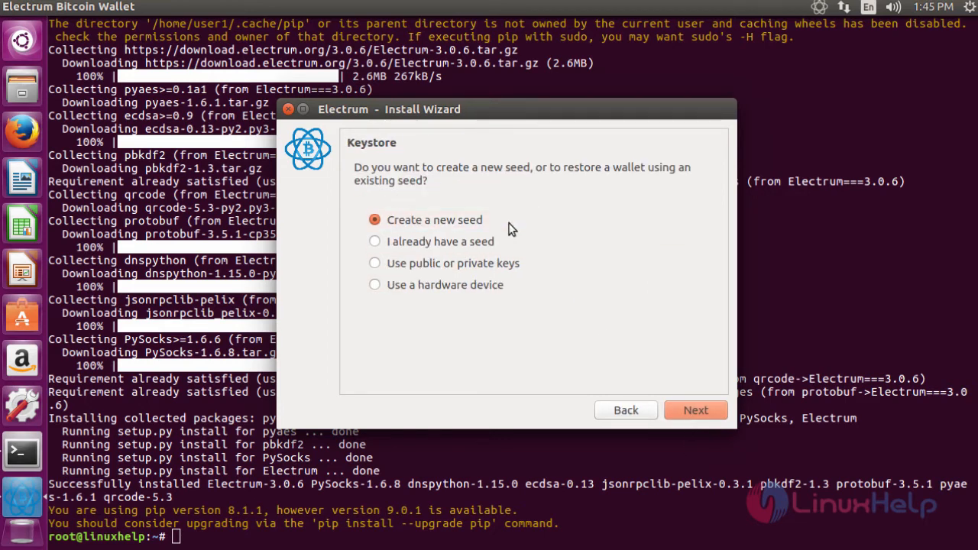
mouse_move(693, 409)
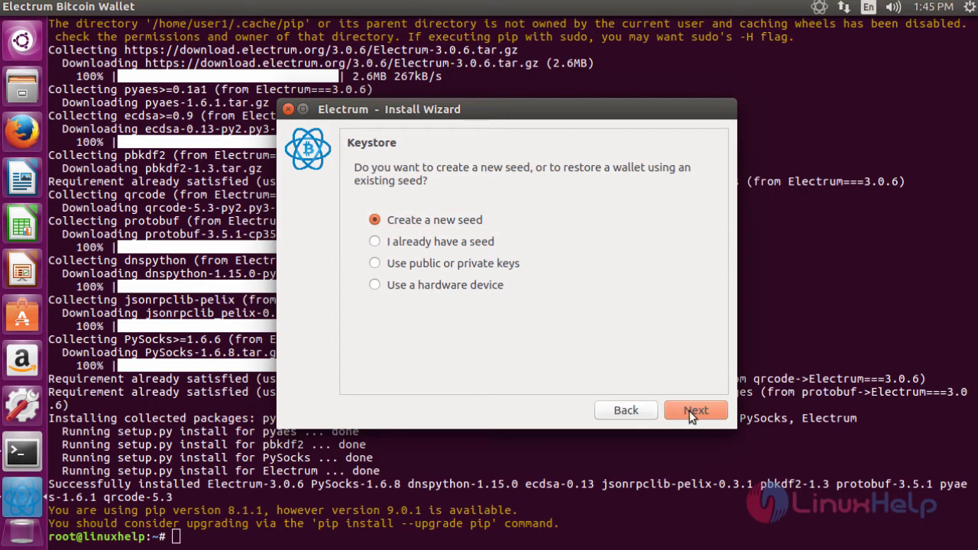
Generate a Standard 12-word seed, revisit its display once, and reach the Confirm Seed step.
click(695, 409)
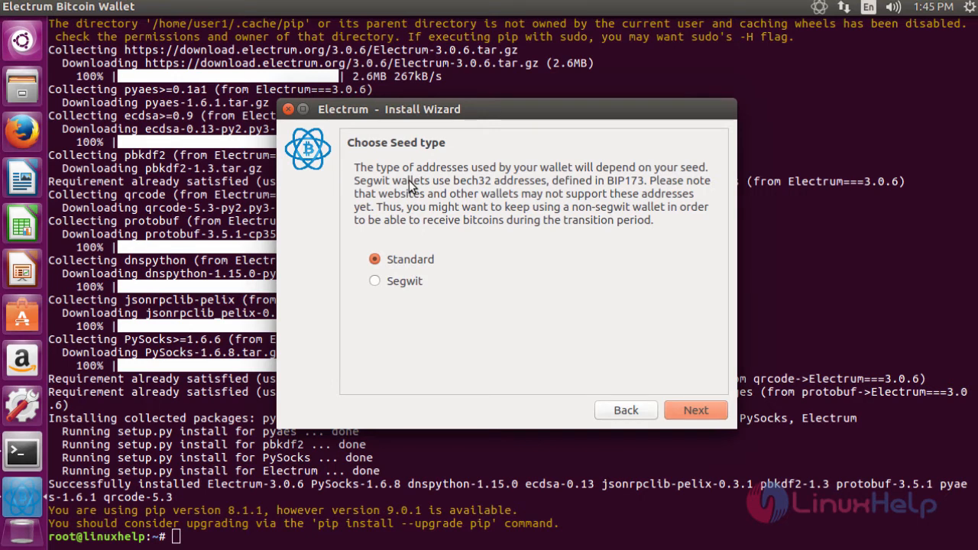
mouse_move(648, 362)
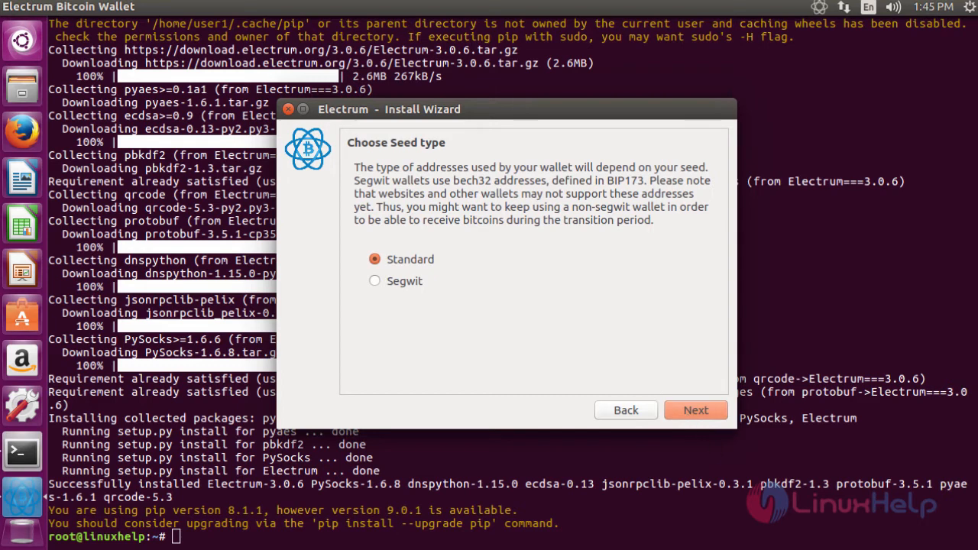
click(693, 409)
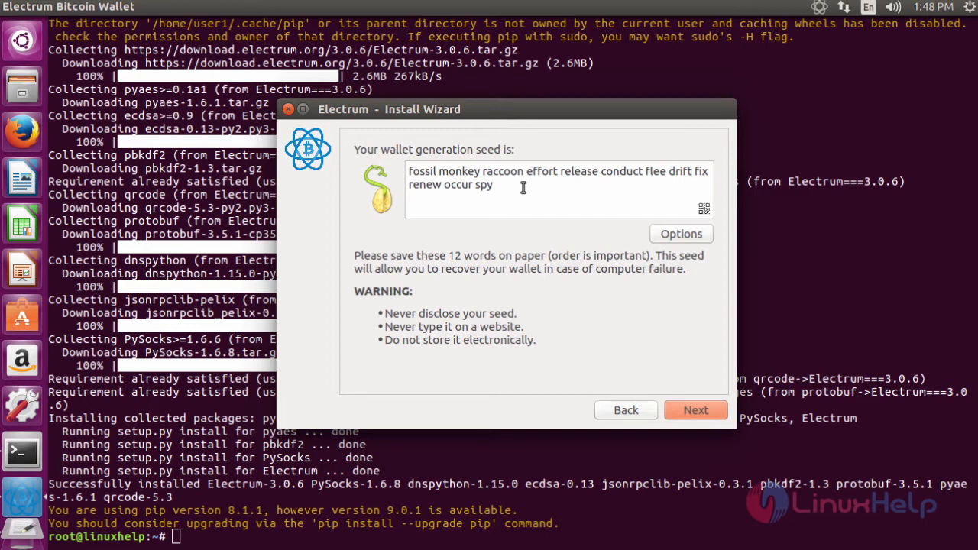
mouse_move(695, 424)
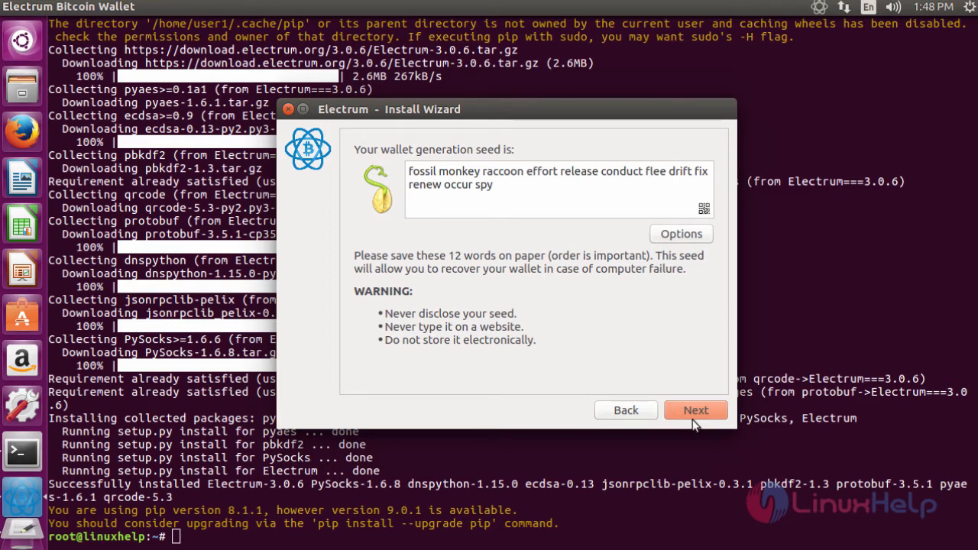
click(695, 409)
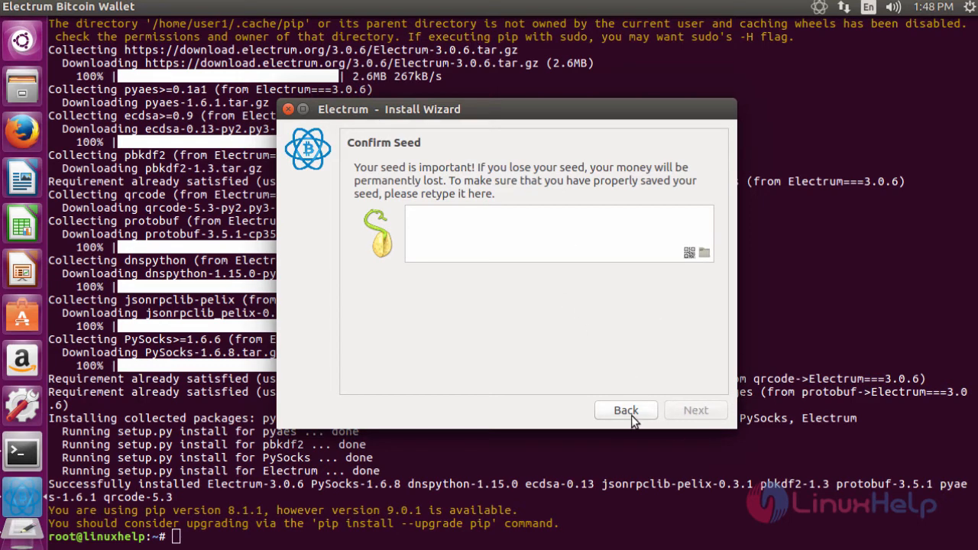
click(627, 410)
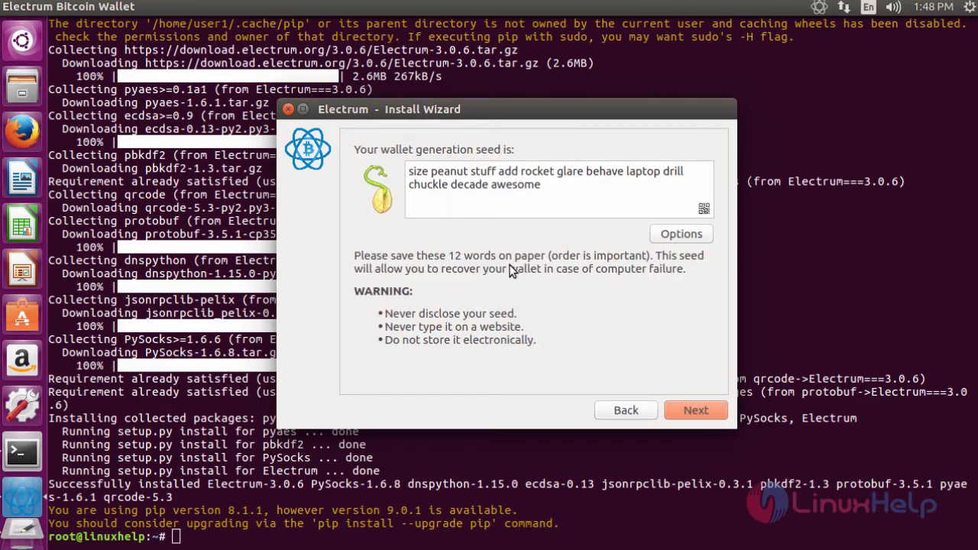
click(694, 410)
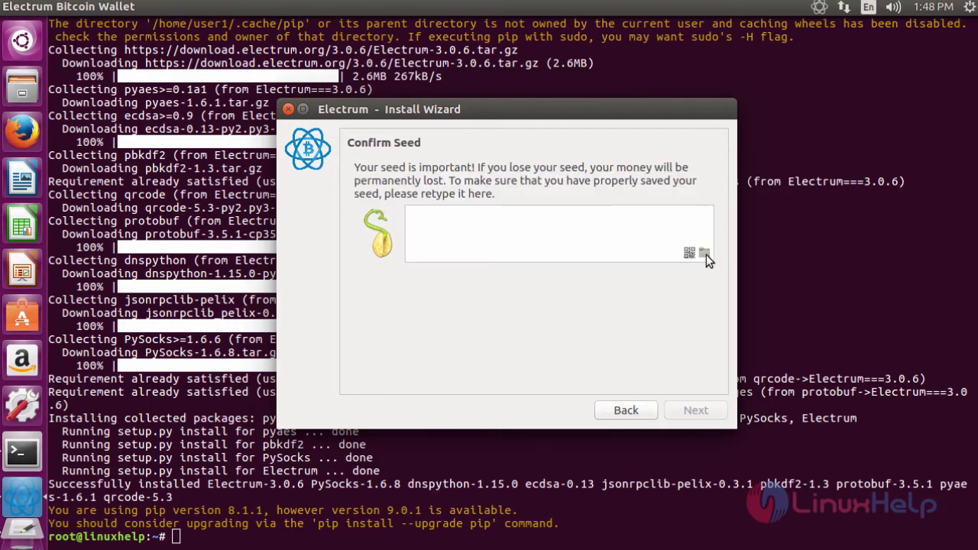
Fill the seed confirmation box from the 'seed' file on the Desktop.
click(690, 253)
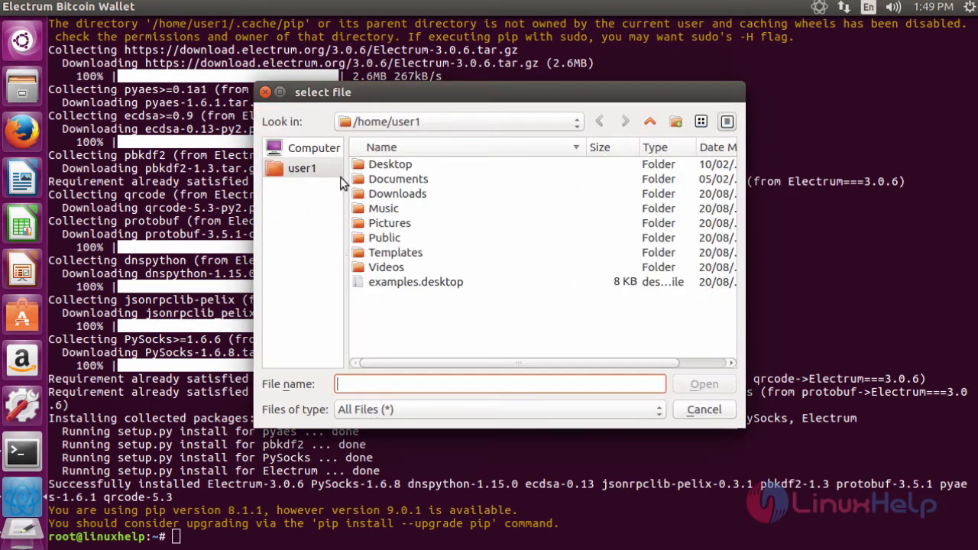
mouse_move(333, 165)
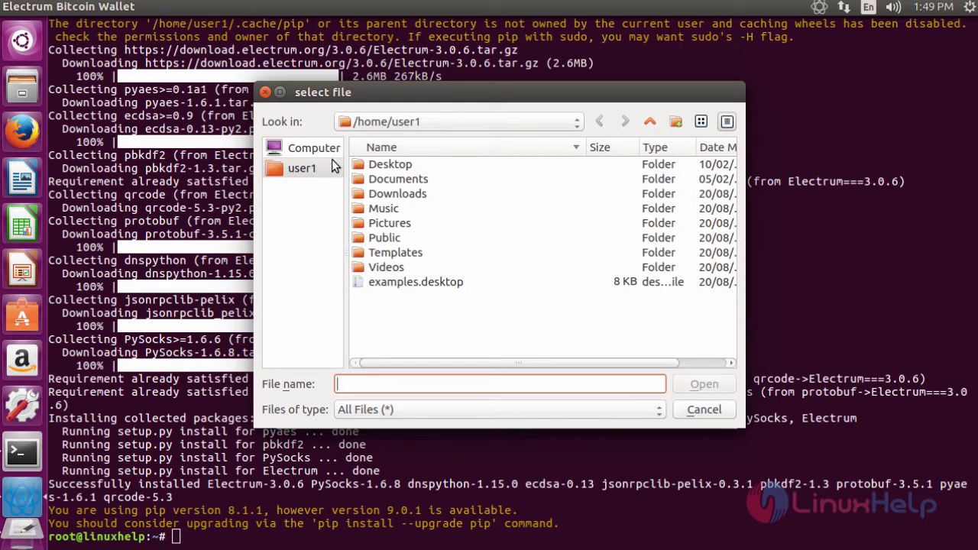
click(389, 164)
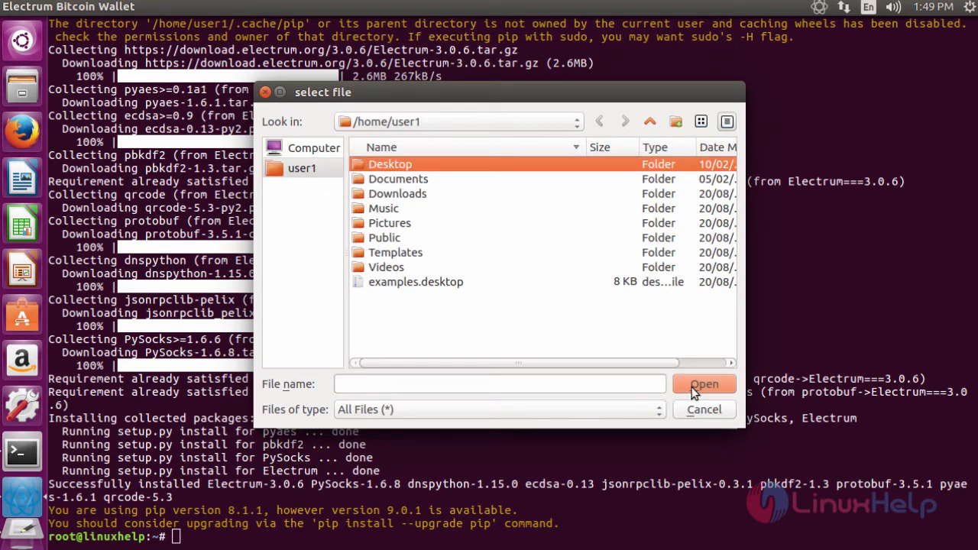
double_click(389, 164)
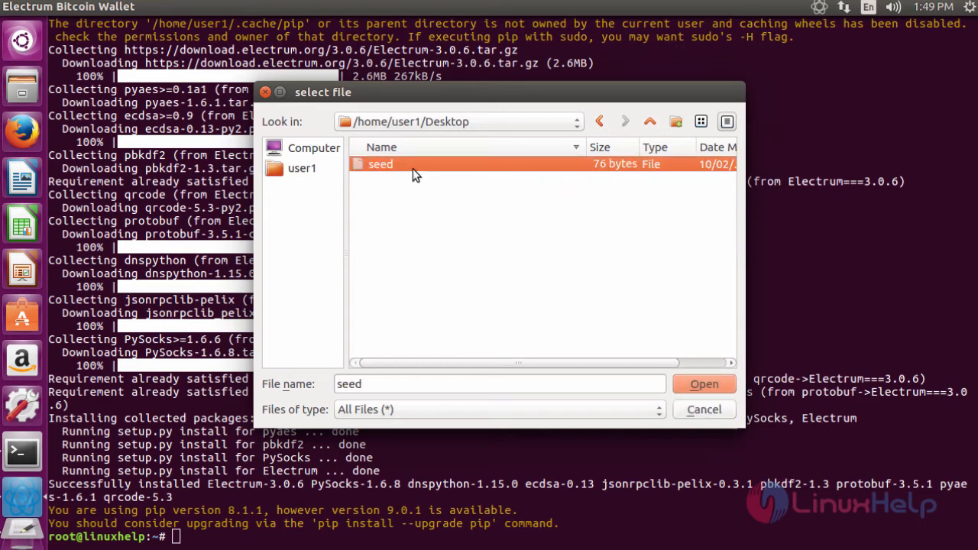
click(703, 384)
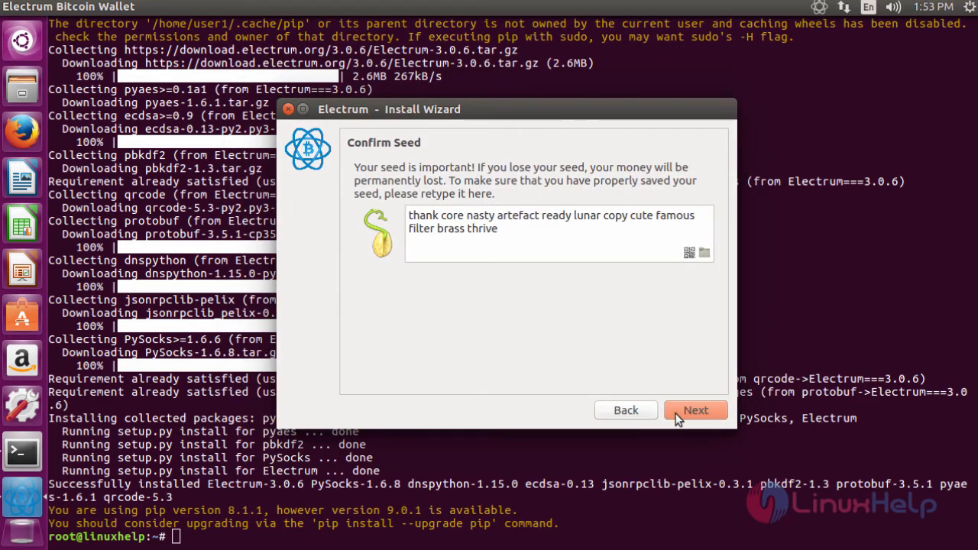
Accept the seed, set a wallet password with 'Encrypt wallet file' on, and start address generation.
click(694, 410)
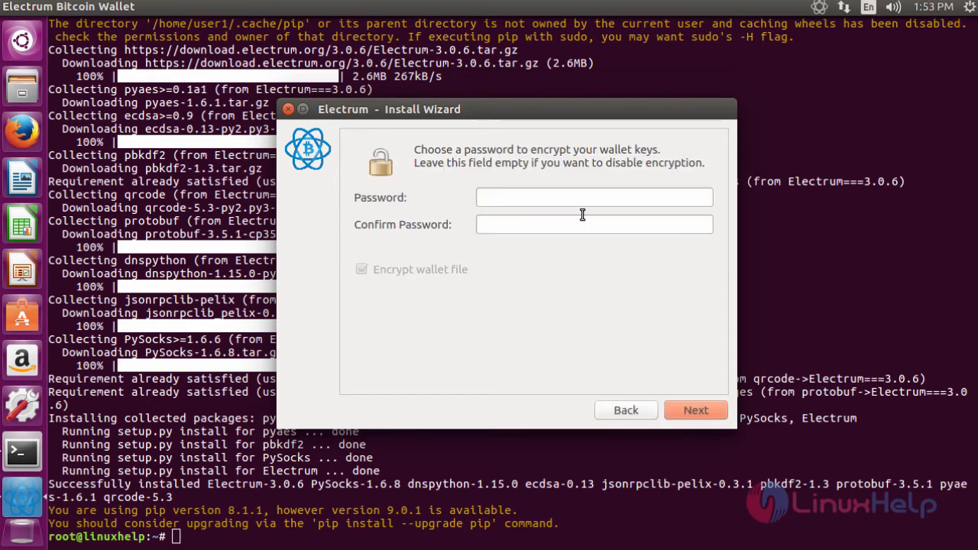
click(593, 197)
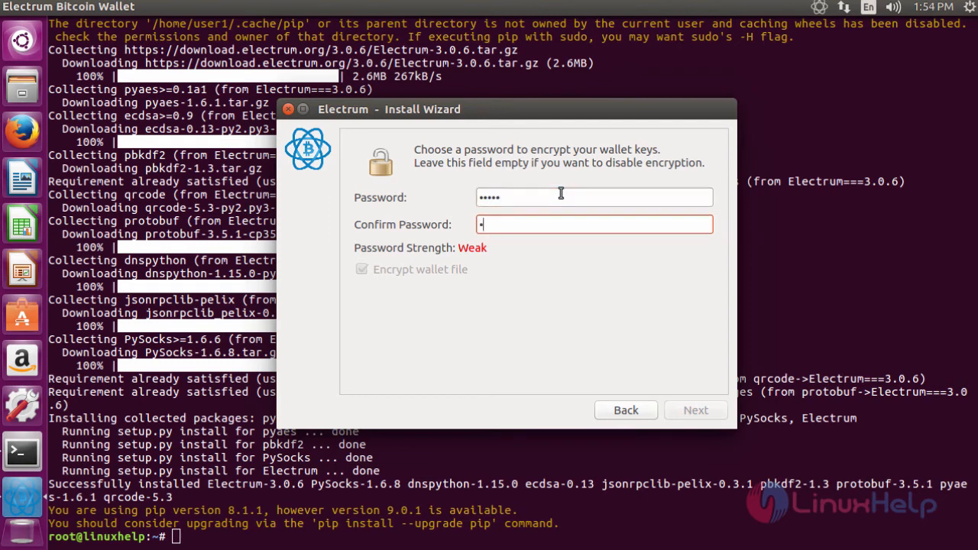
text(•••••)
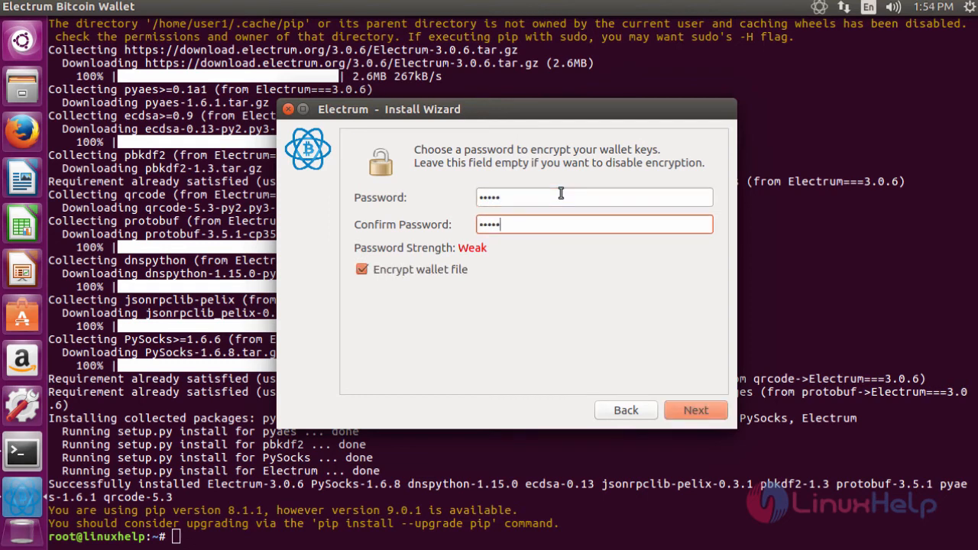
text(•••)
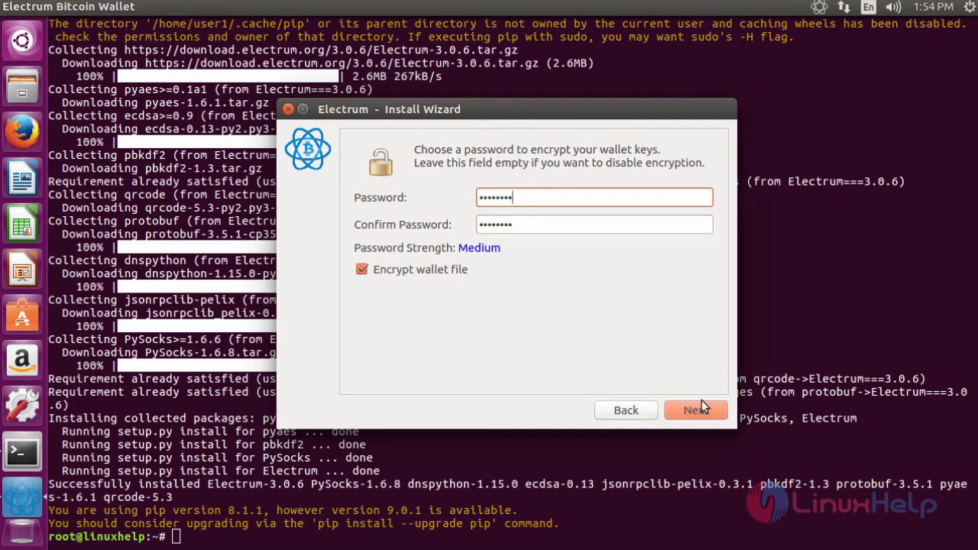
click(696, 410)
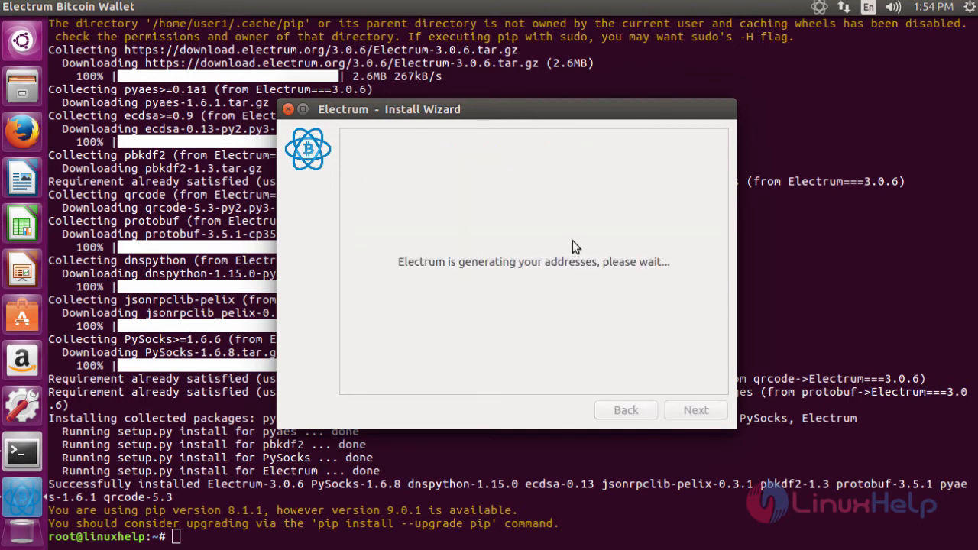